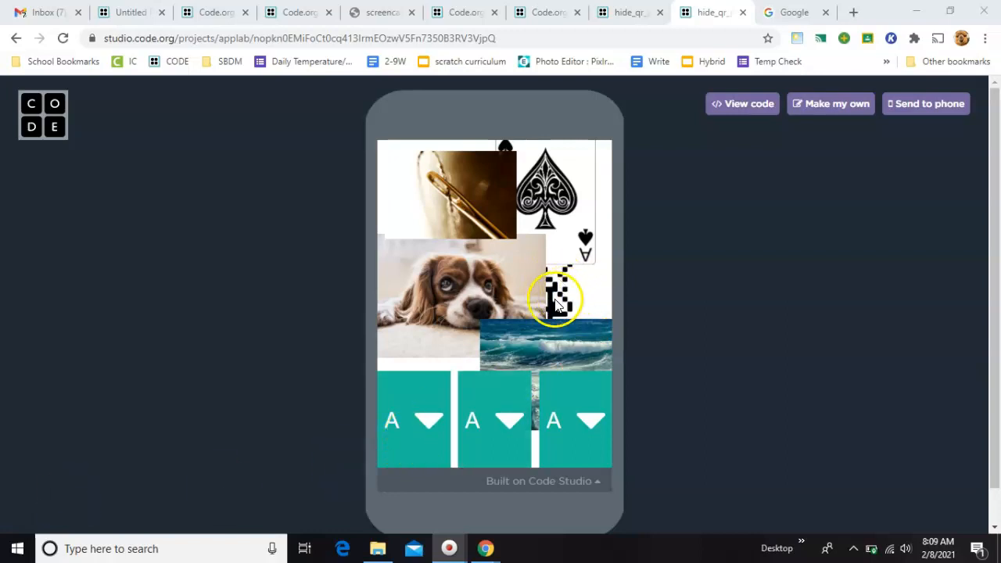
mouse_move(477, 332)
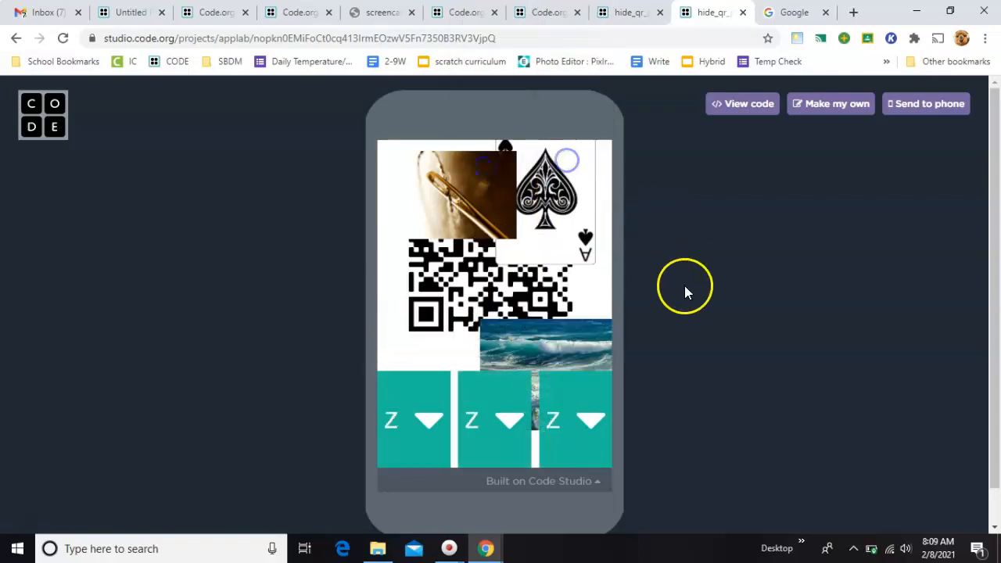
mouse_move(677, 325)
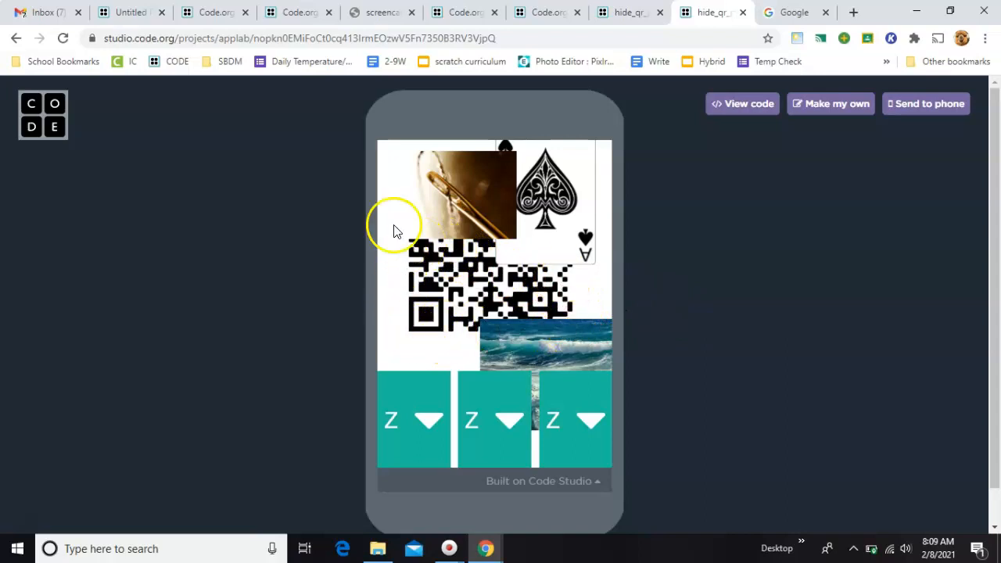
mouse_move(567, 352)
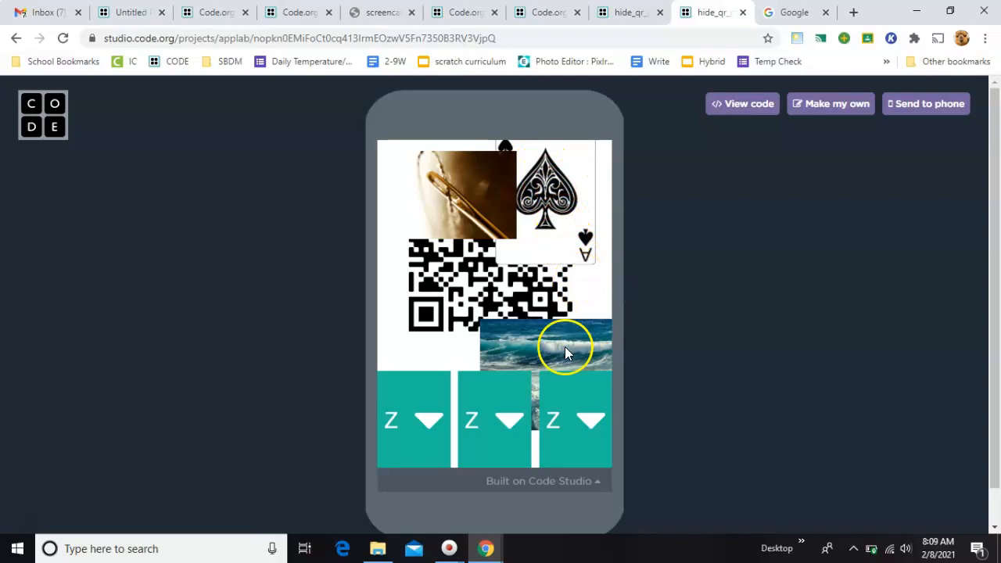
Step: Pick the first-position letter so words A and C hide the dog and ocean photos
click(415, 420)
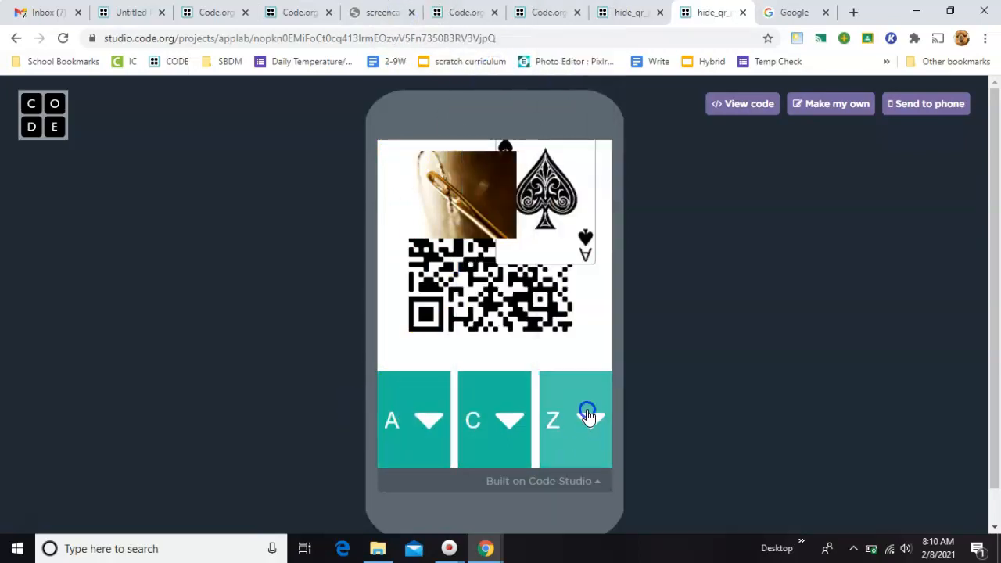
Step: Pick the third-position letter to clear the last photos, then switch to the 'You Win!' page
click(589, 418)
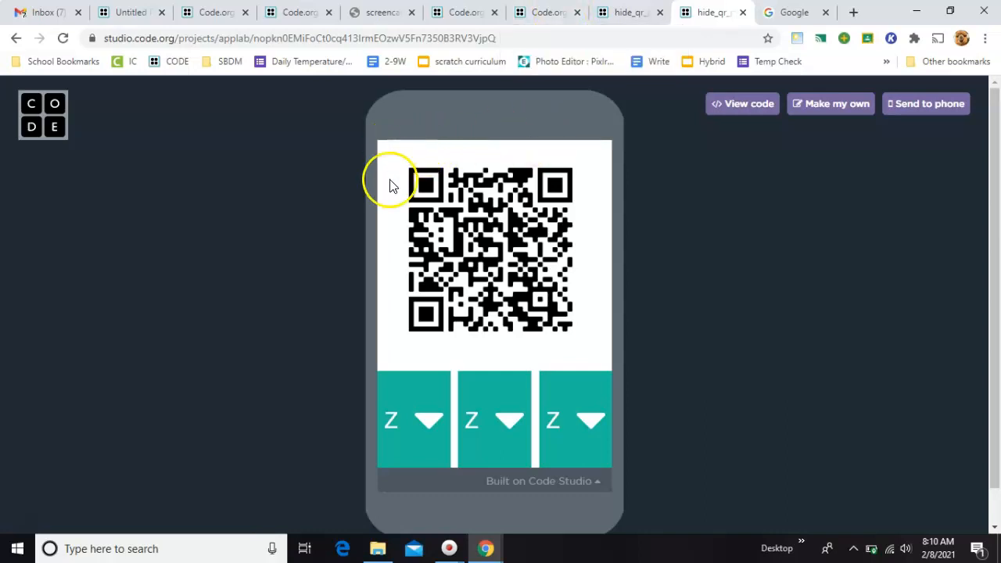
mouse_move(501, 196)
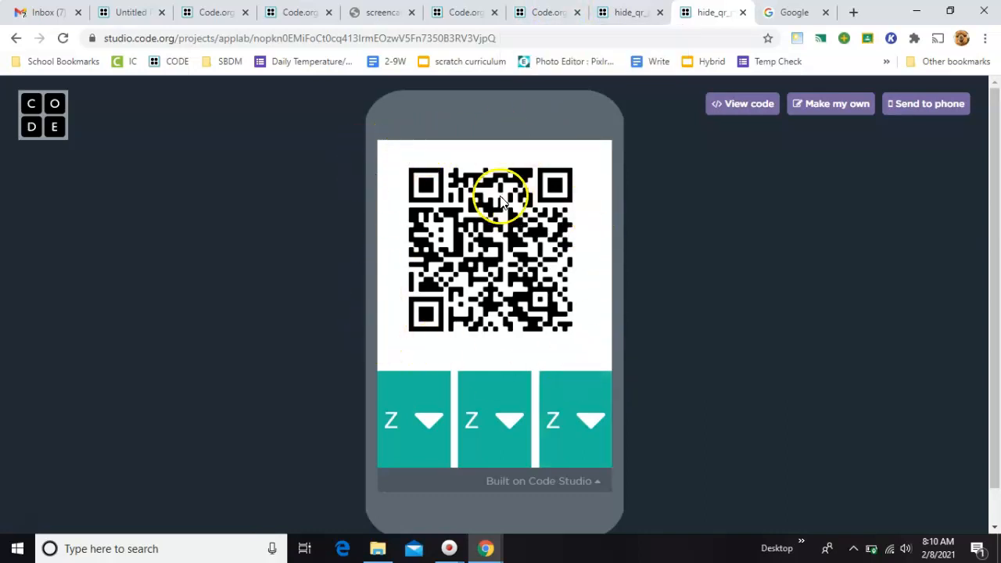
click(544, 12)
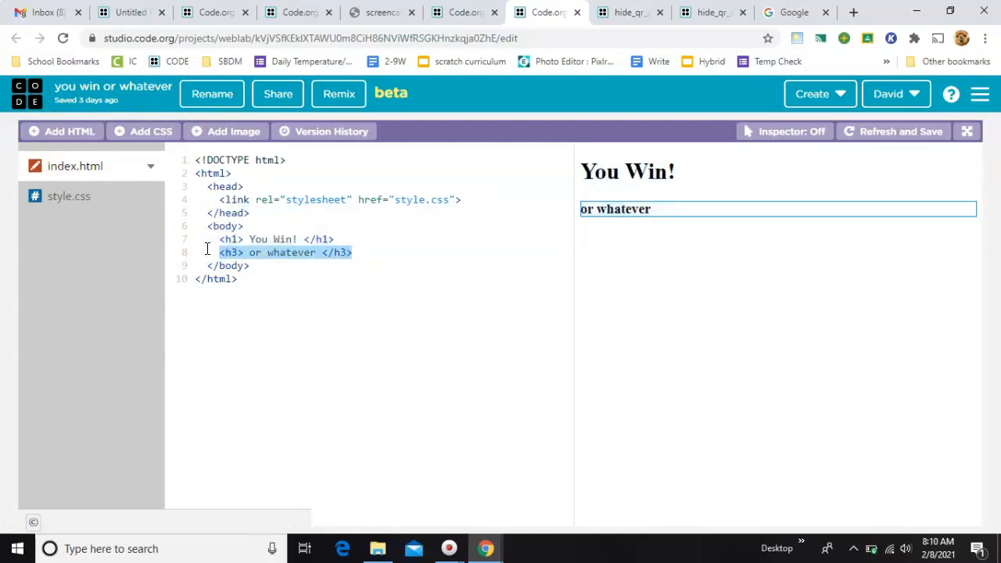
Step: Copy the You Win project's share link and close the Share dialog
click(278, 93)
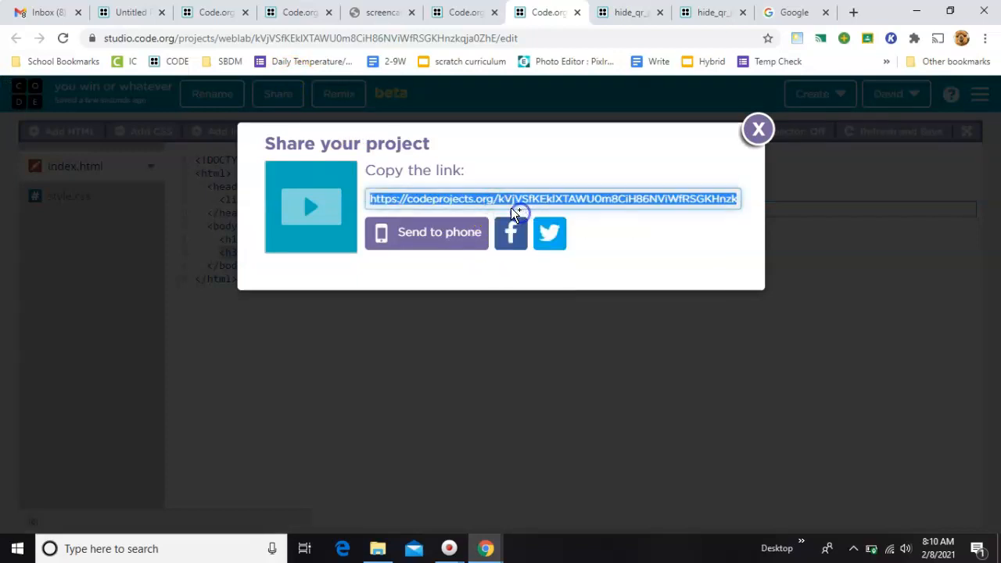
click(757, 128)
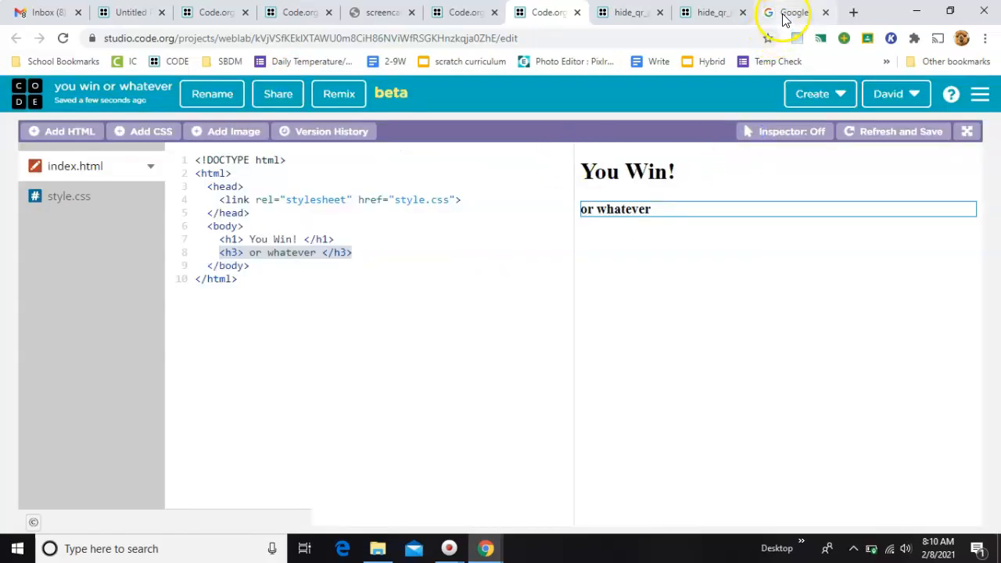
click(790, 12)
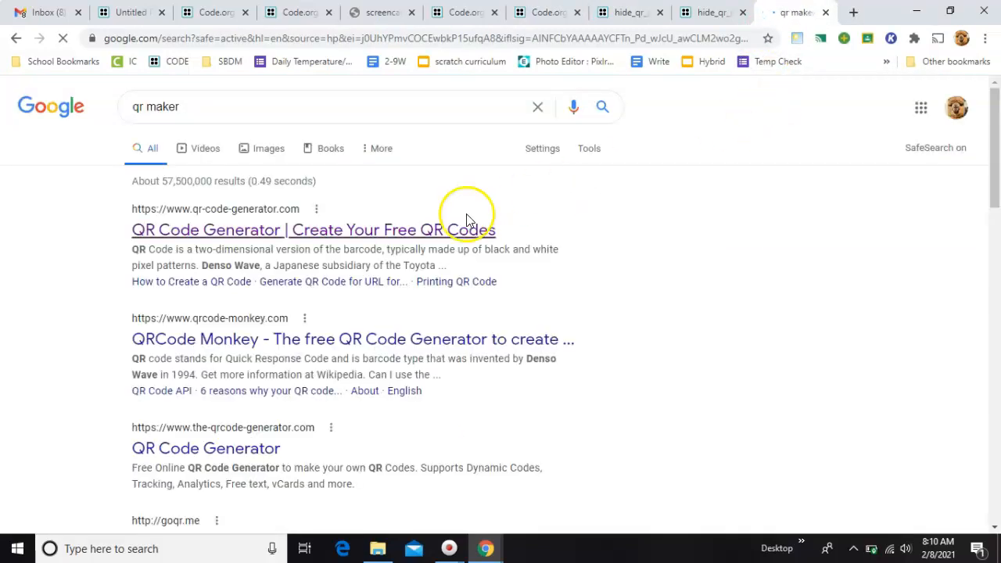
Step: Paste the codeprojects.org link into qr-code-generator.com to generate its QR code
click(313, 229)
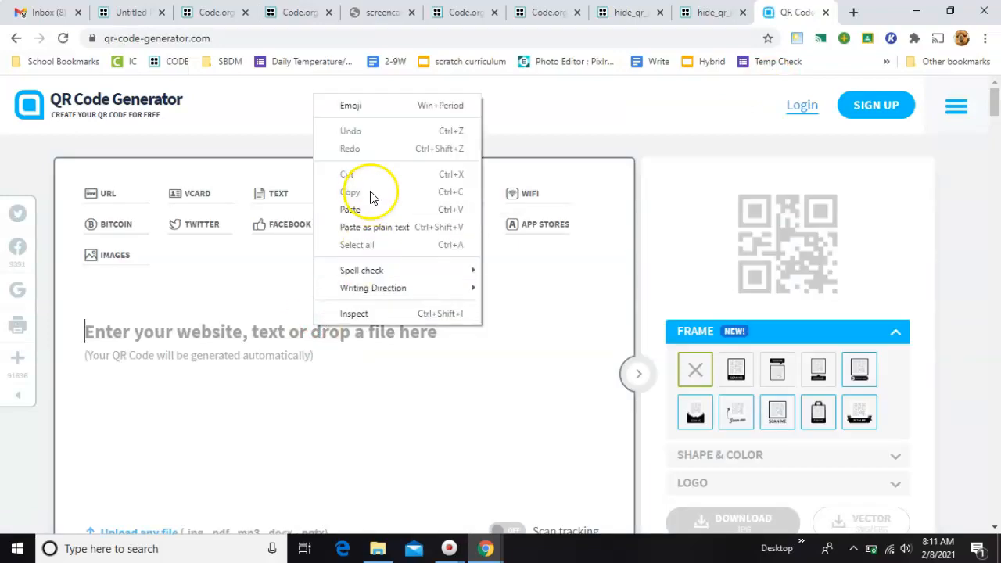
click(350, 209)
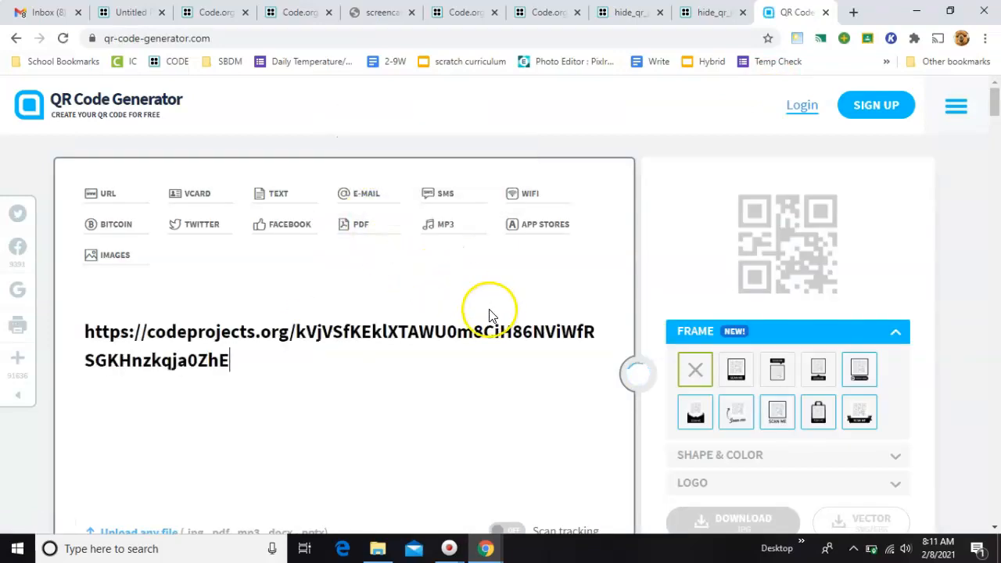
scroll(down, 3)
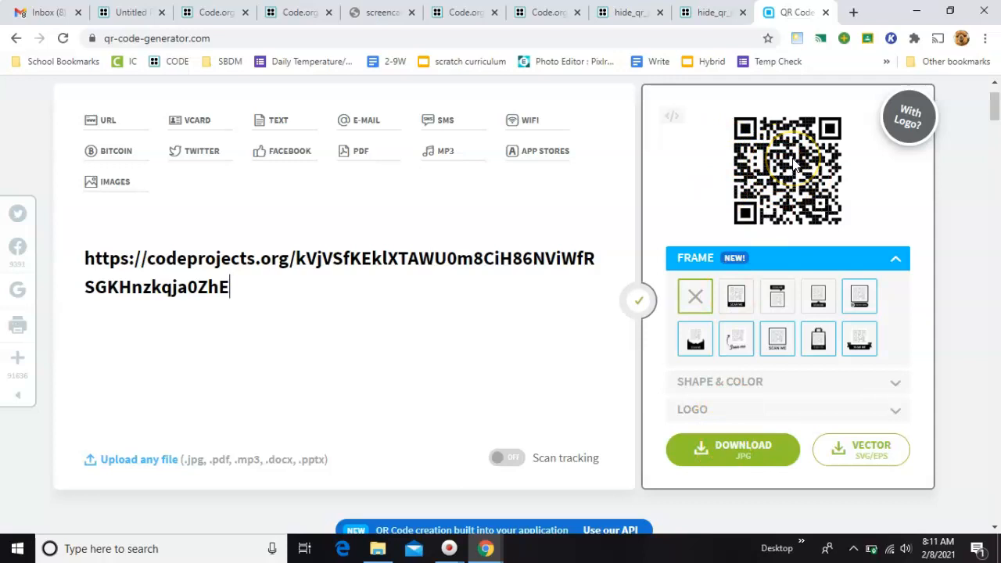
mouse_move(716, 145)
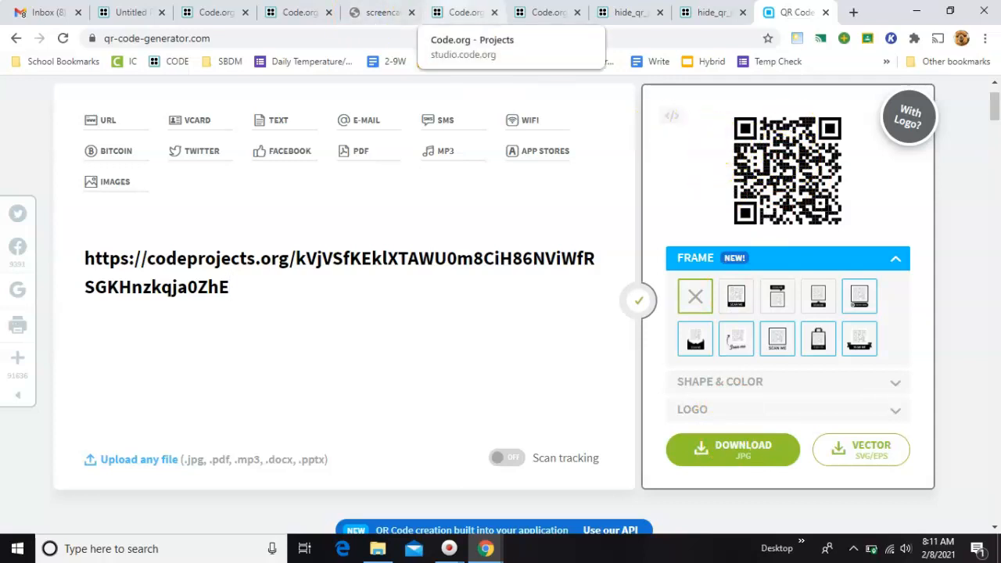
click(540, 12)
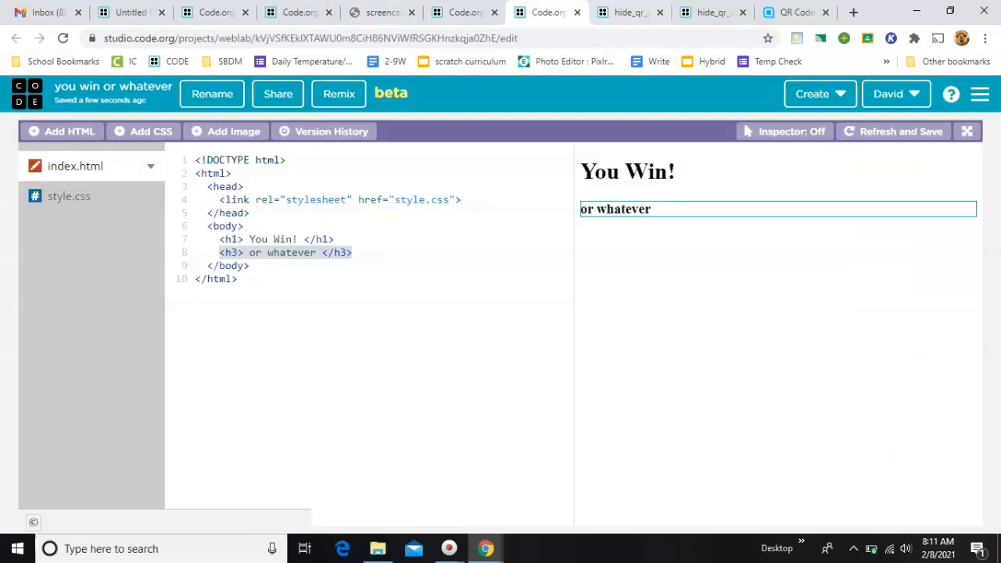
Step: In Design mode, drag a photo and select the bottomright ocean image
click(628, 11)
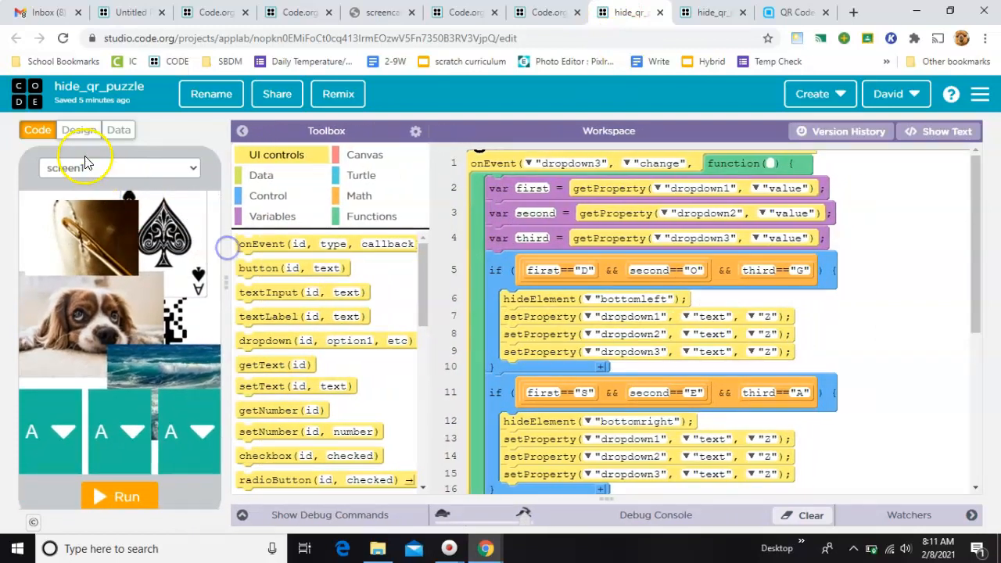
click(78, 130)
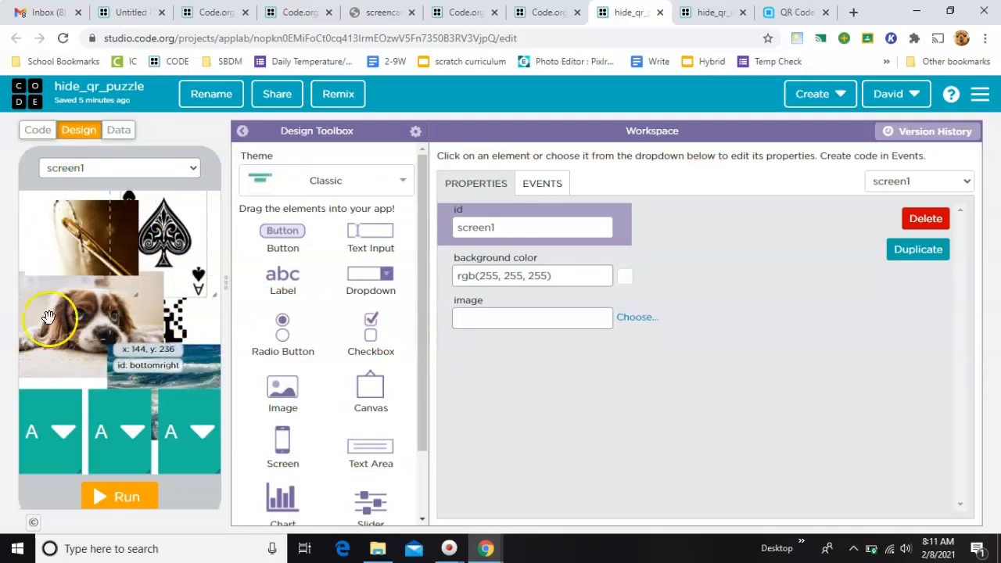
drag(48, 319, 188, 317)
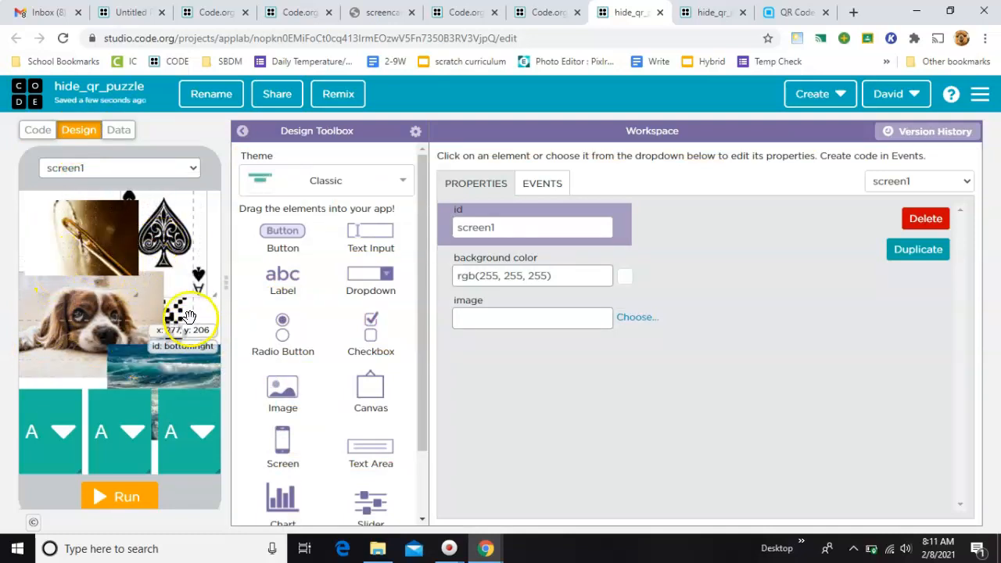
click(184, 329)
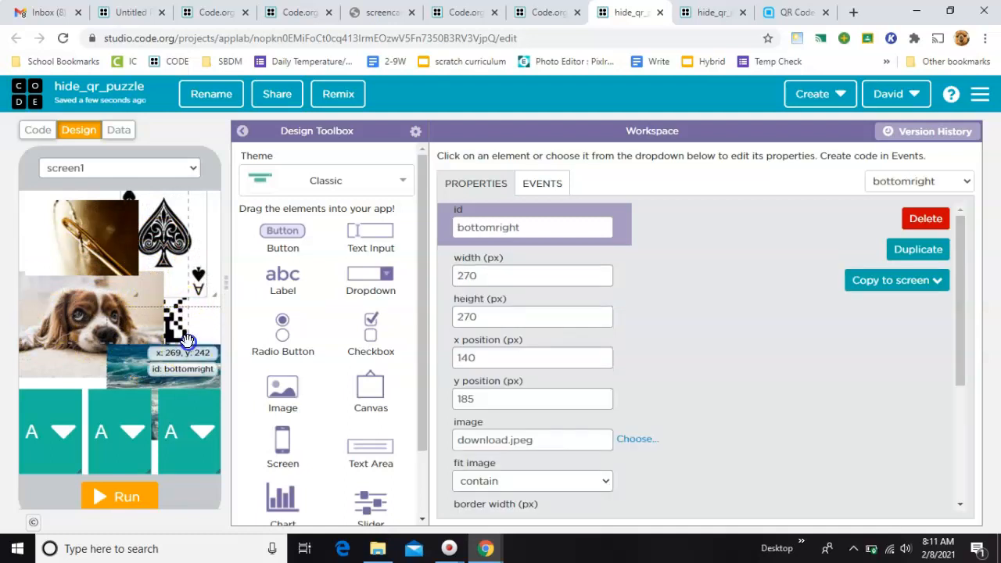
Step: Reposition the ocean image and the bottomleft dog photo over the QR code
click(117, 270)
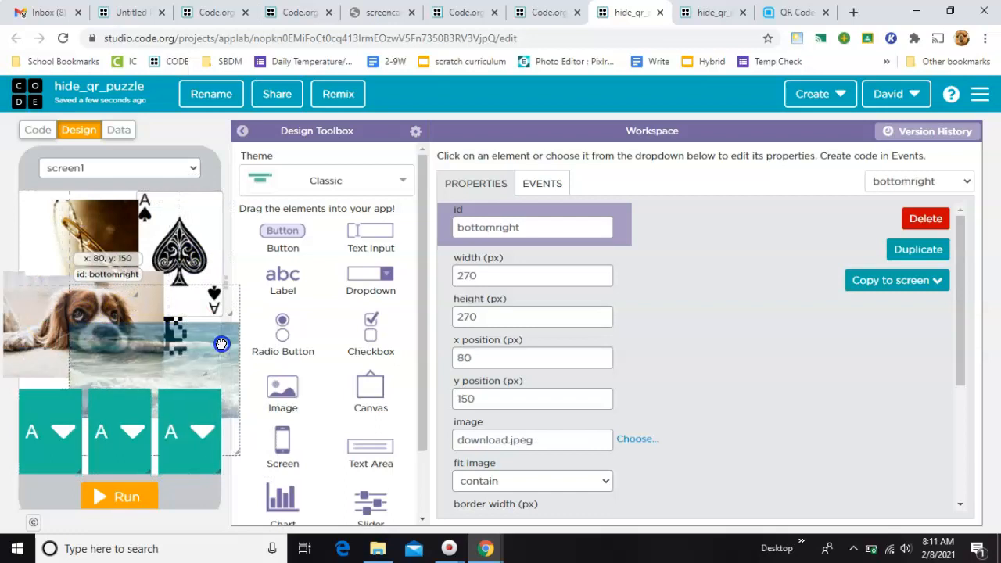
click(74, 229)
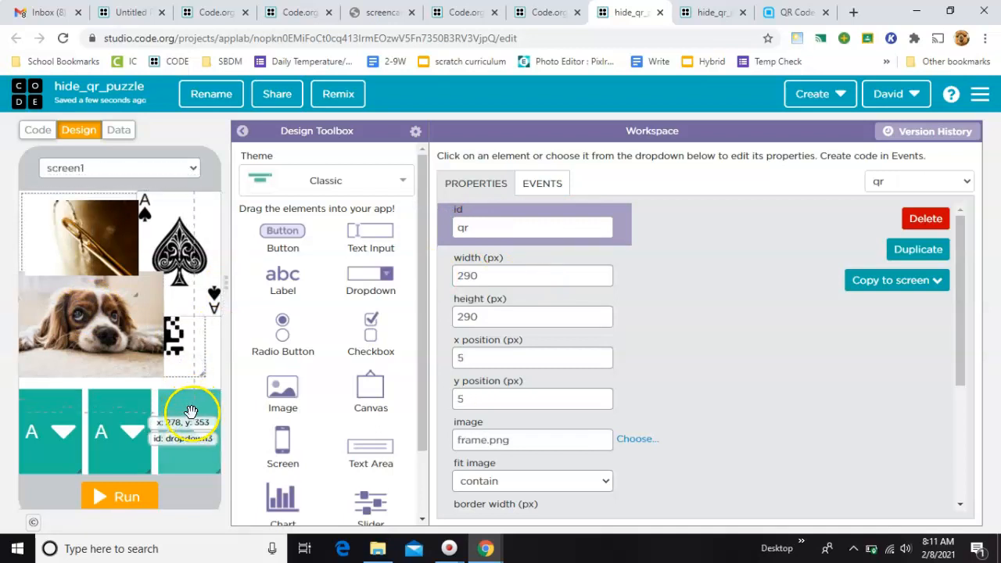
click(88, 325)
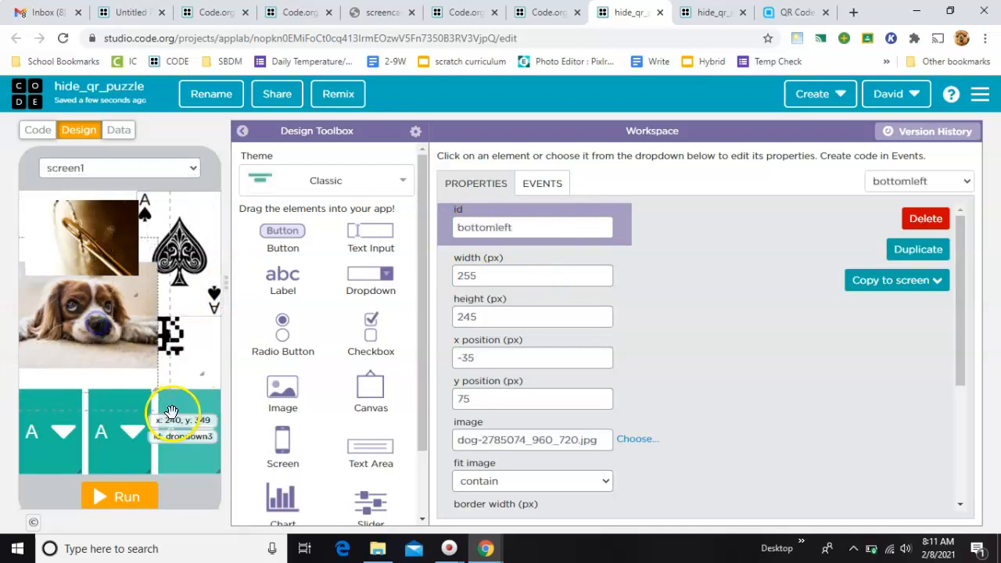
click(192, 431)
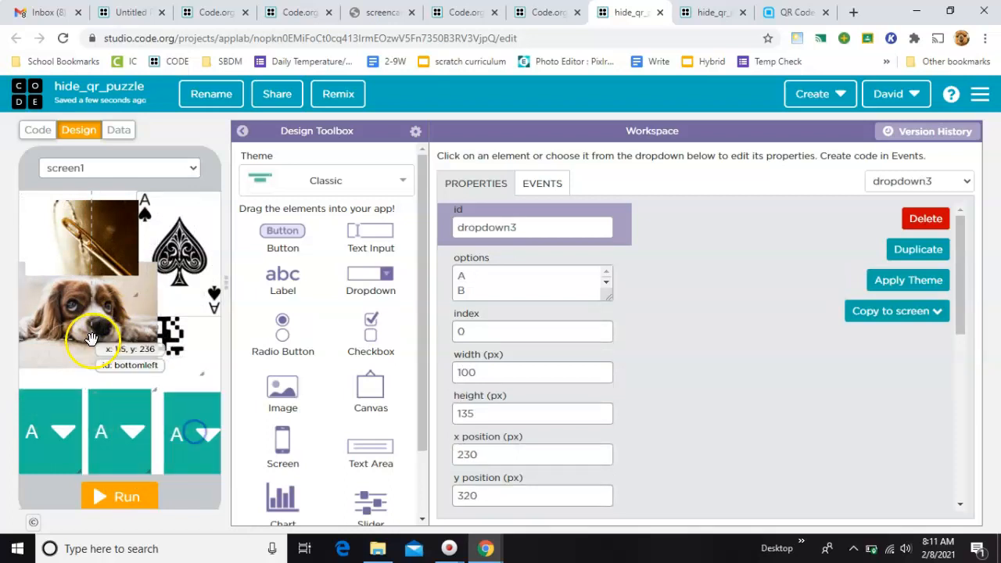
click(90, 321)
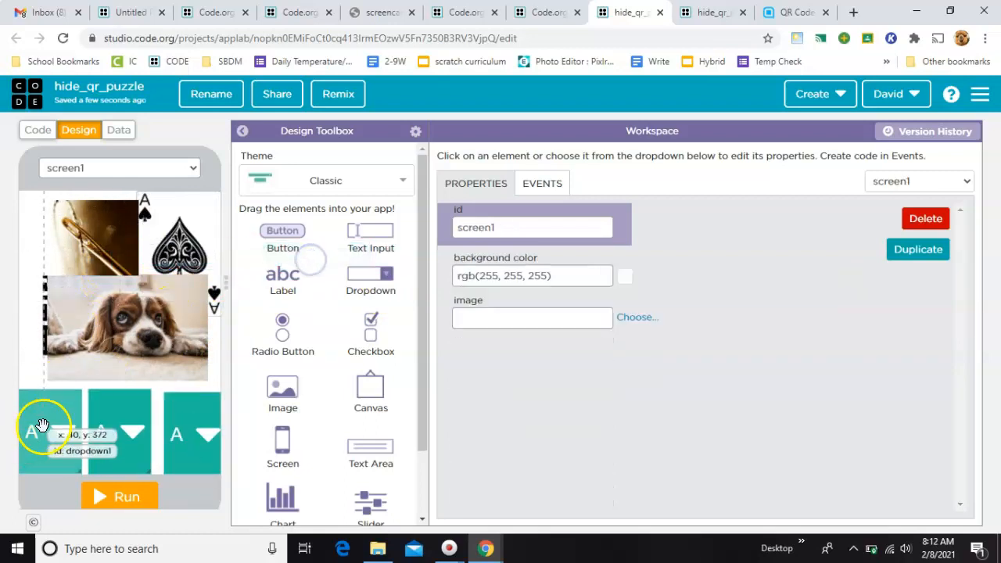
click(48, 430)
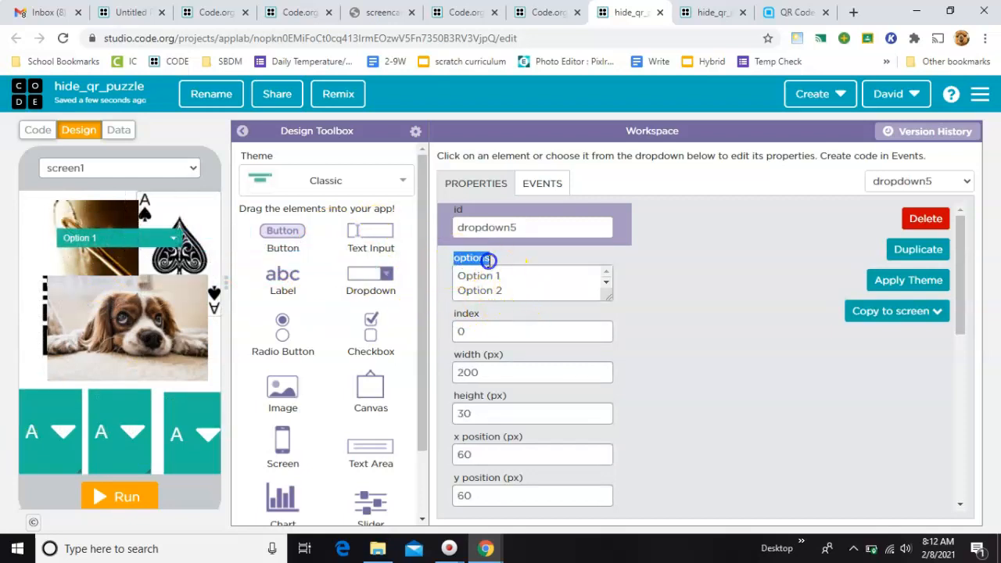
click(501, 282)
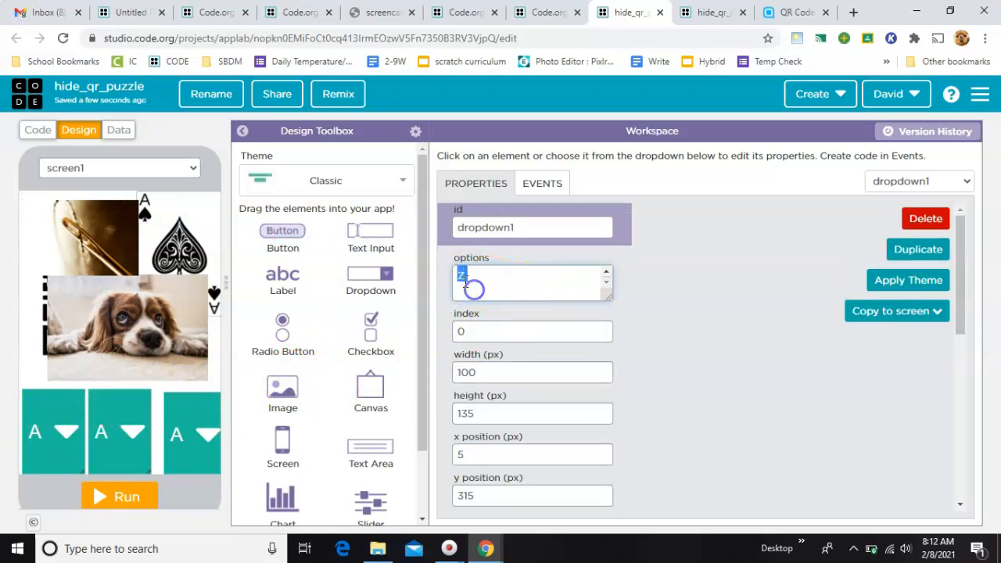
scroll(down, 3)
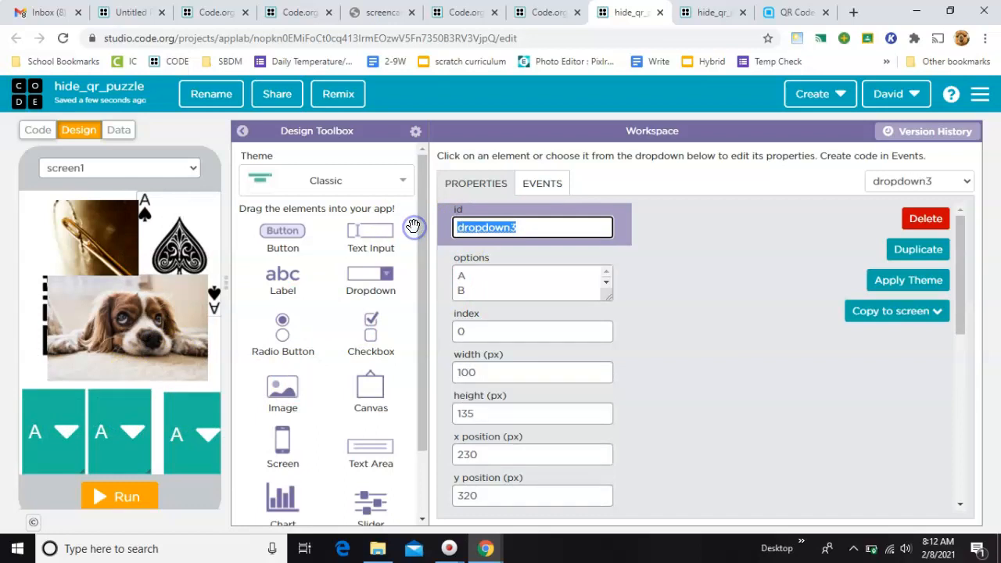
mouse_move(20, 418)
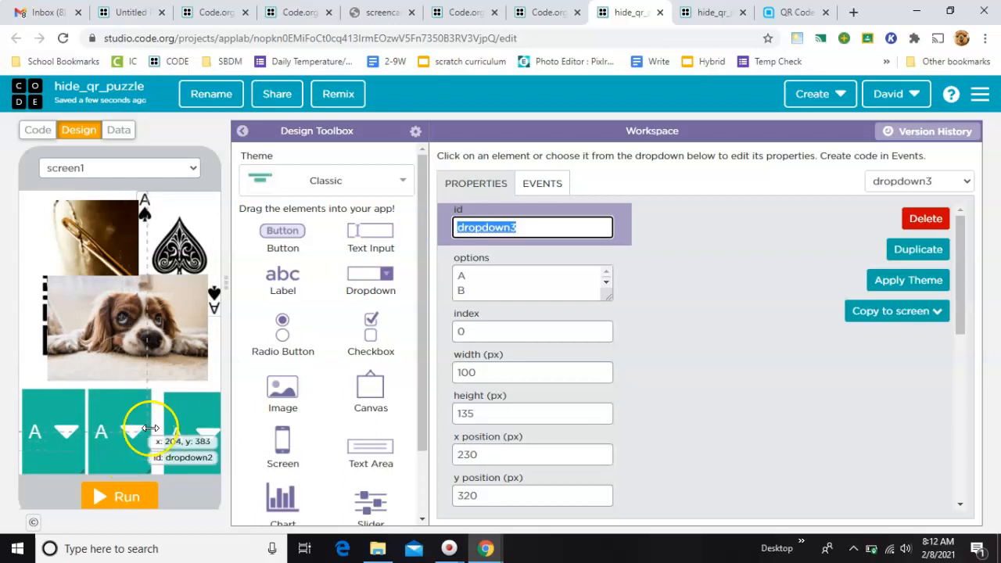
Step: Move the topleft image forward one layer using its depth arrow
click(102, 323)
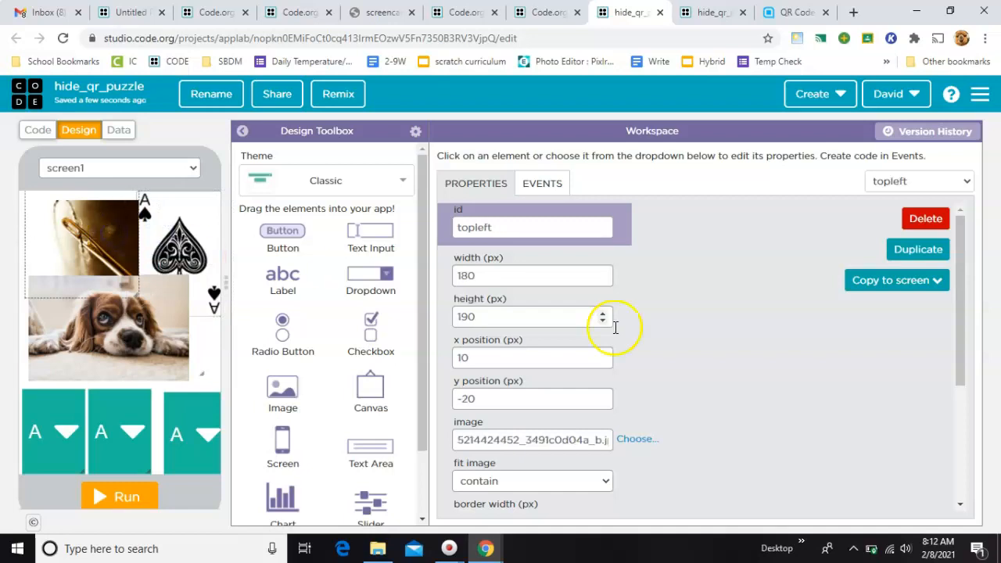
scroll(down, 3)
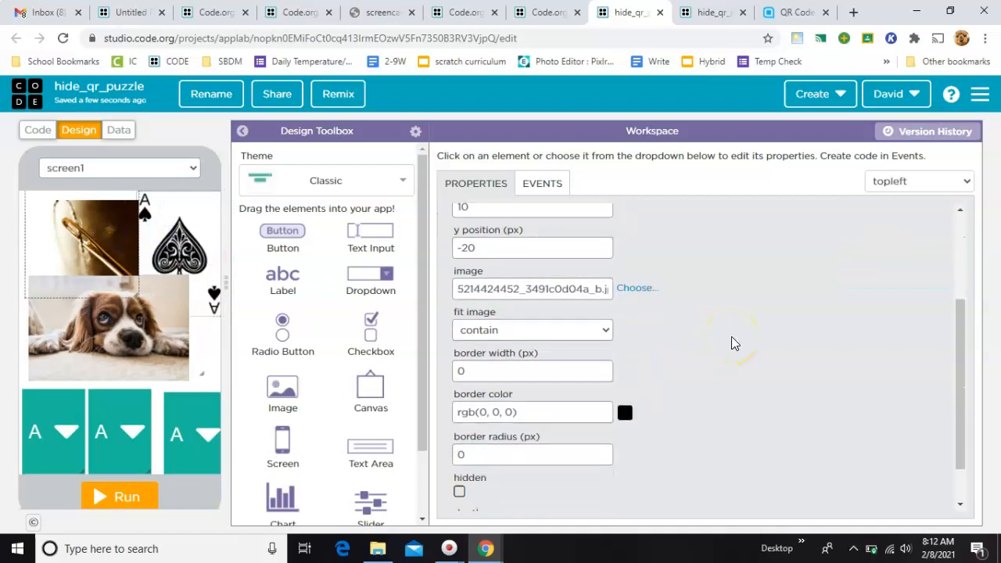
scroll(down, 3)
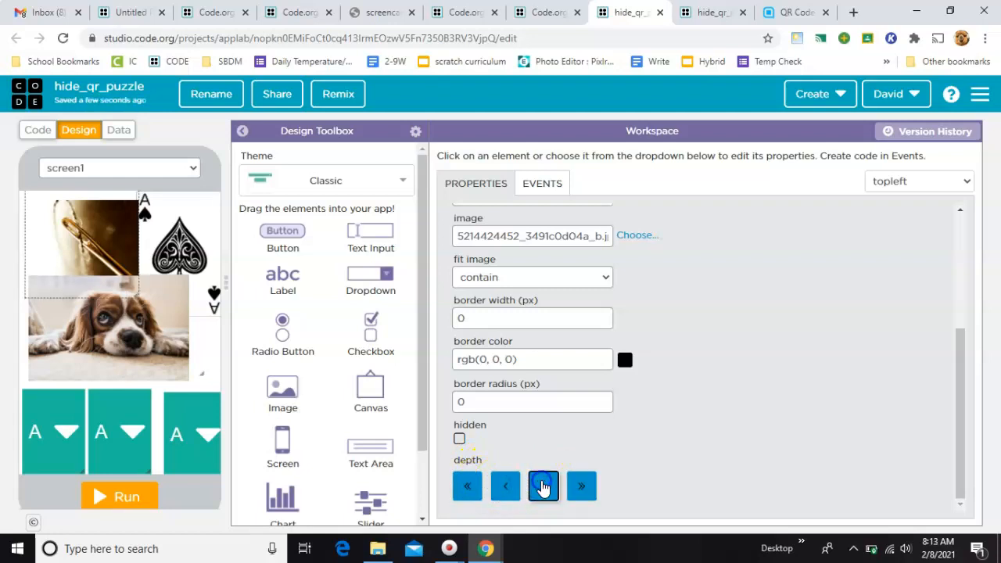
click(467, 486)
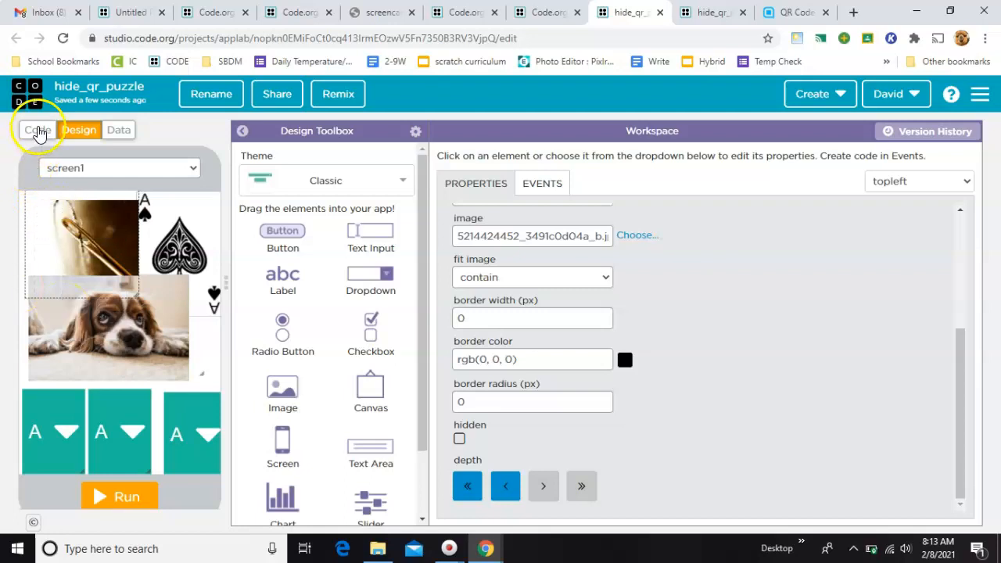
Step: View screen3 with the QR code, then go back to screen1
click(119, 167)
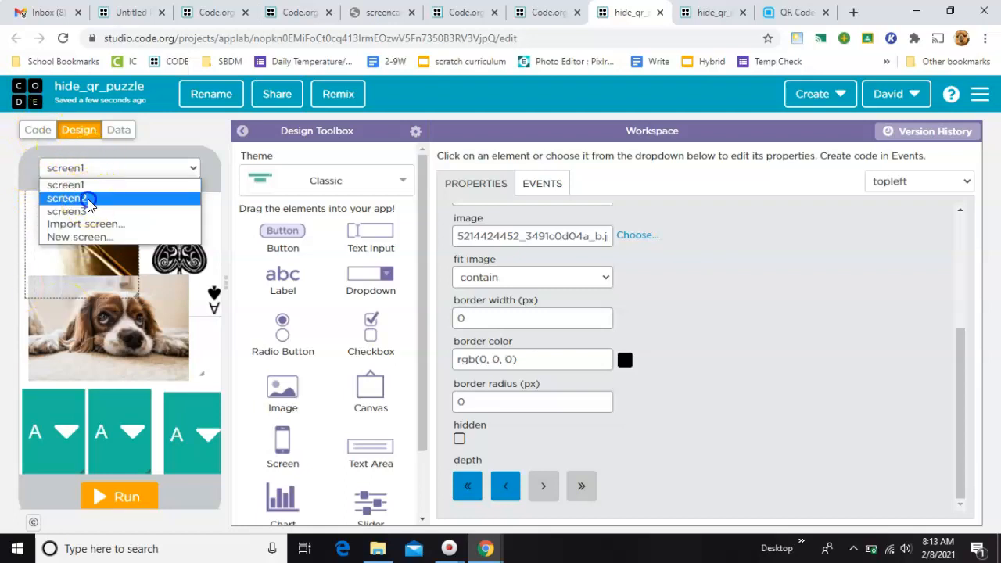
click(66, 198)
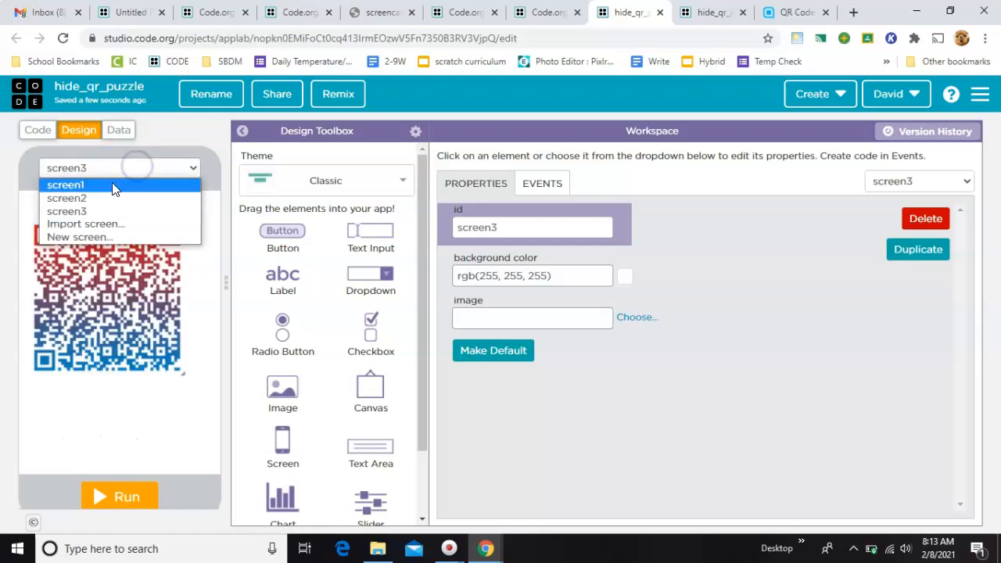
click(66, 185)
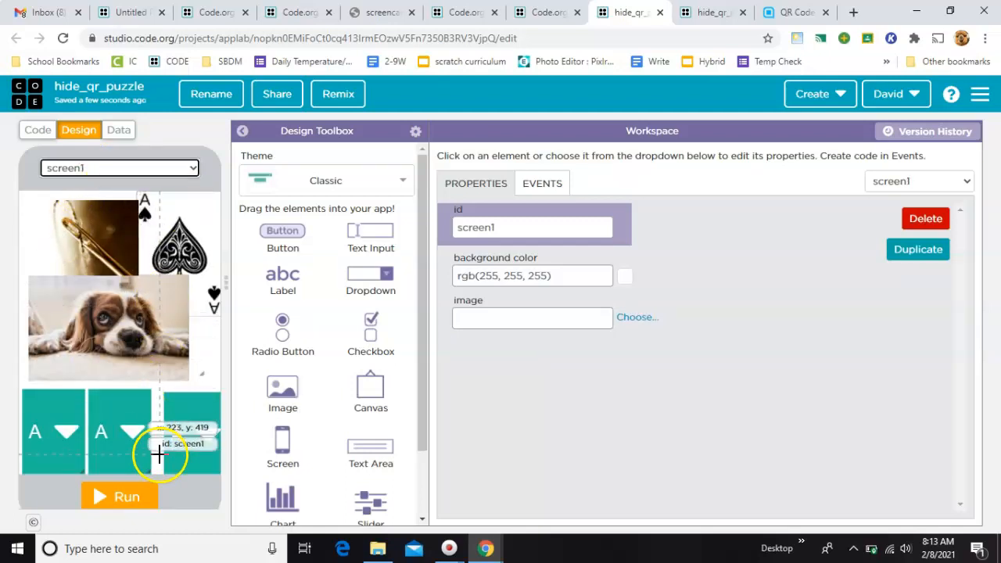
click(36, 129)
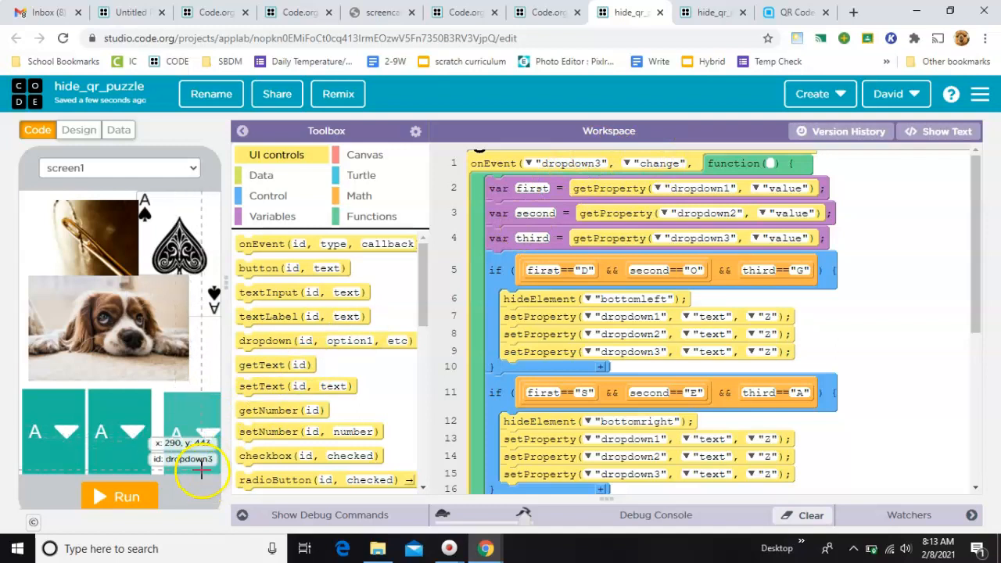
mouse_move(192, 470)
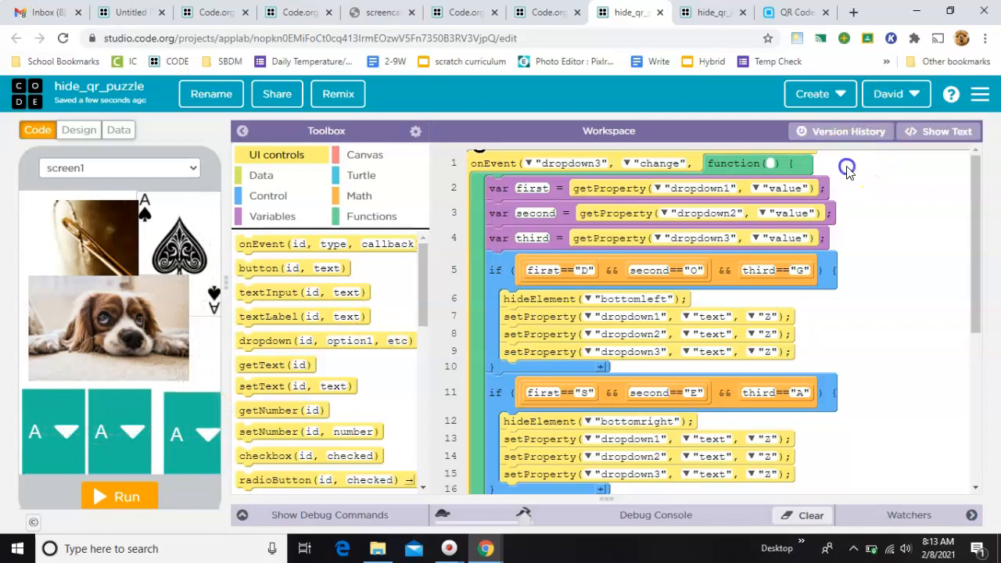
mouse_move(876, 204)
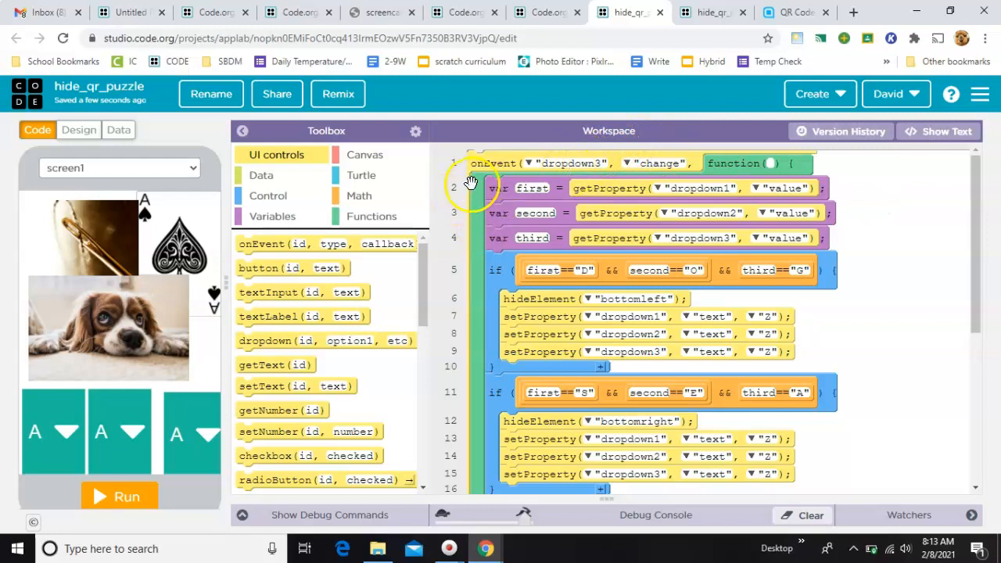
mouse_move(62, 482)
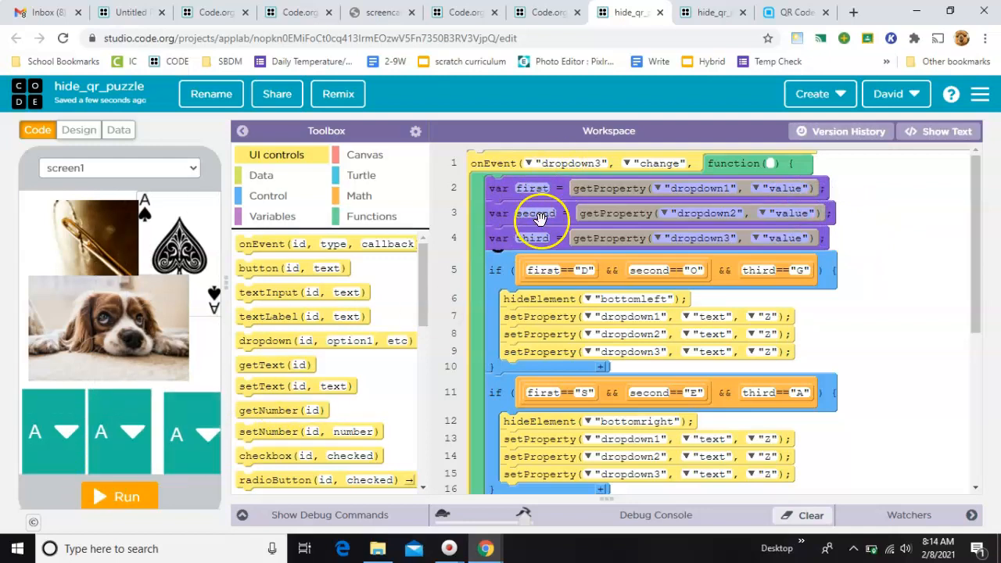
Step: Scroll through the onEvent dropdown3 handler's if statements that hide photos and reset dropdowns
scroll(down, 3)
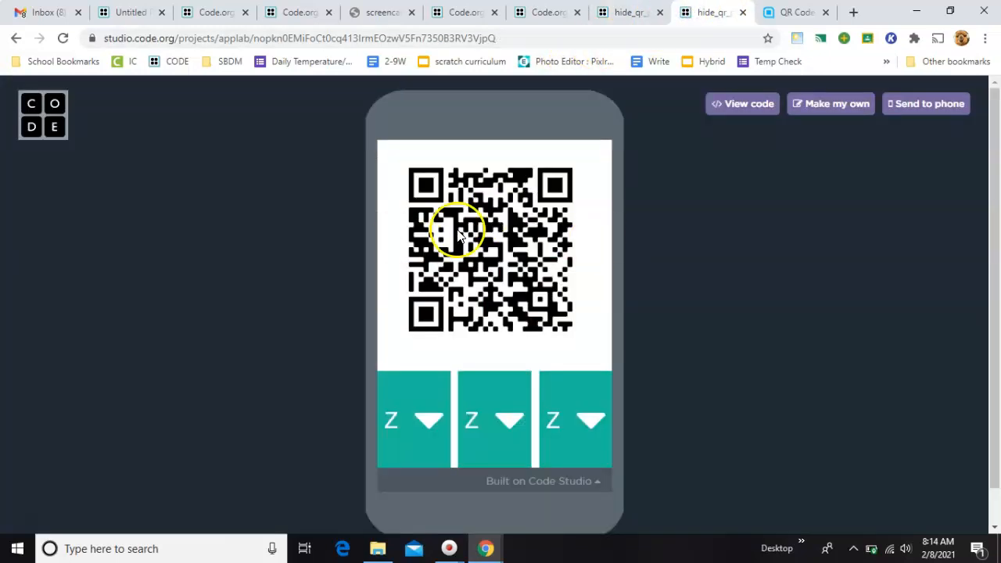
click(546, 12)
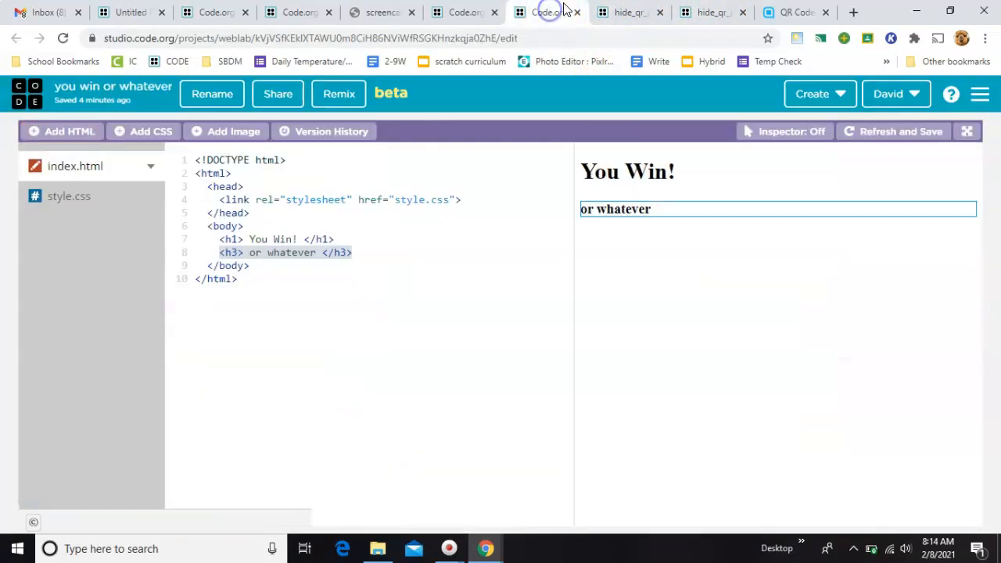
click(625, 12)
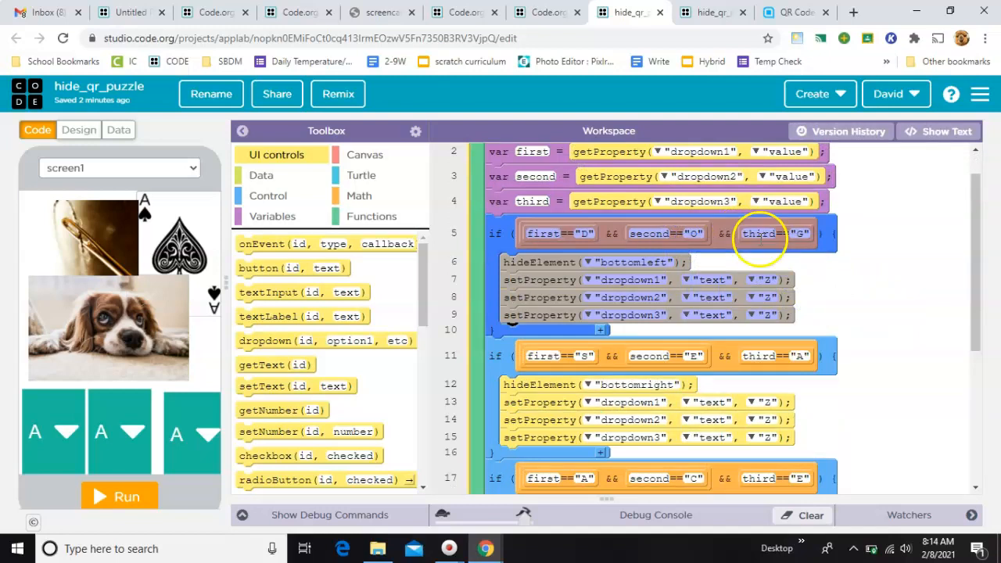
scroll(down, 3)
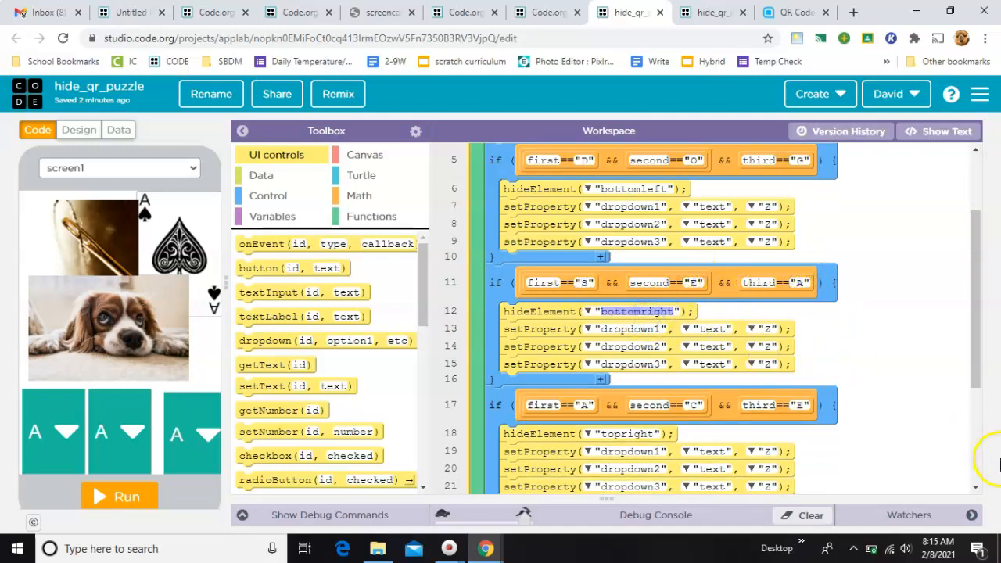
scroll(down, 3)
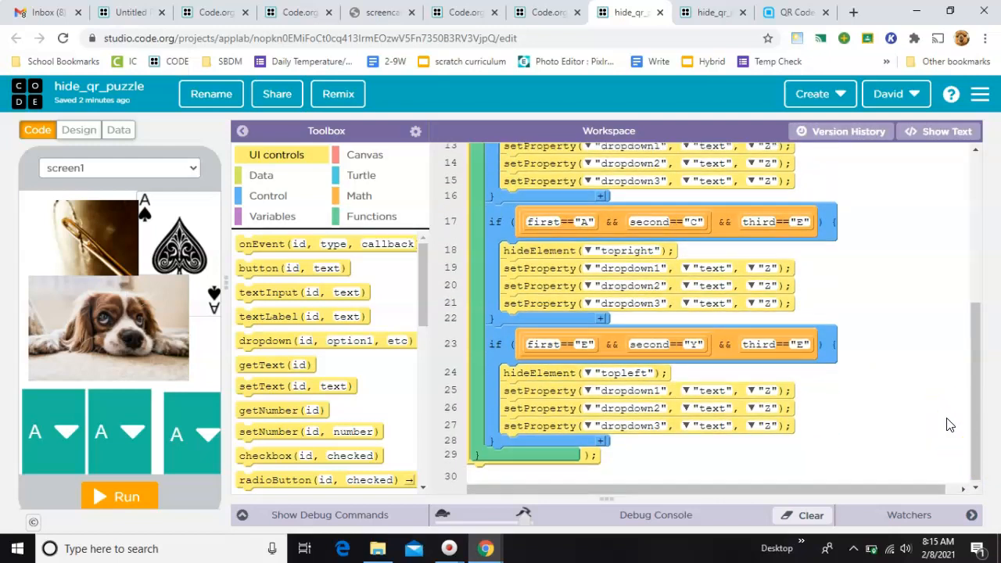
click(585, 222)
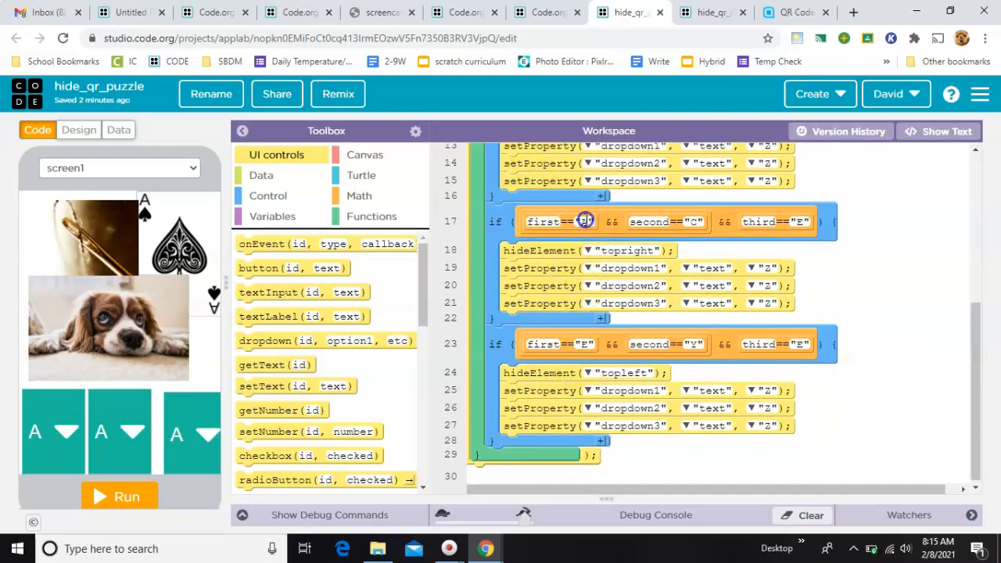